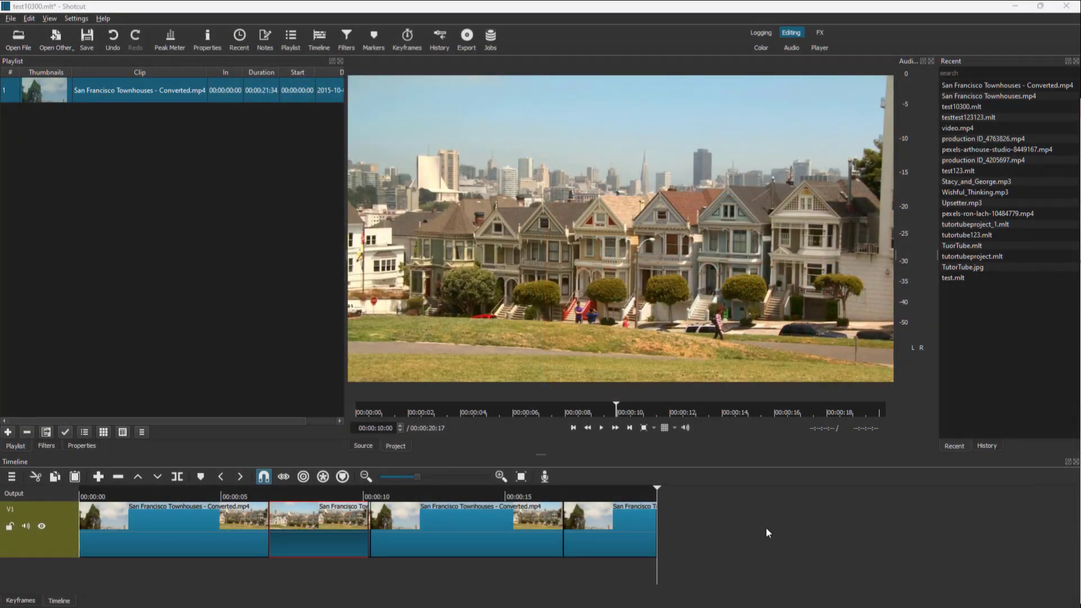
Step: Undo the last three clip moves so the four townhouse clips close up with no gaps
{"action": "left_click", "coordinate": [465, 524]}
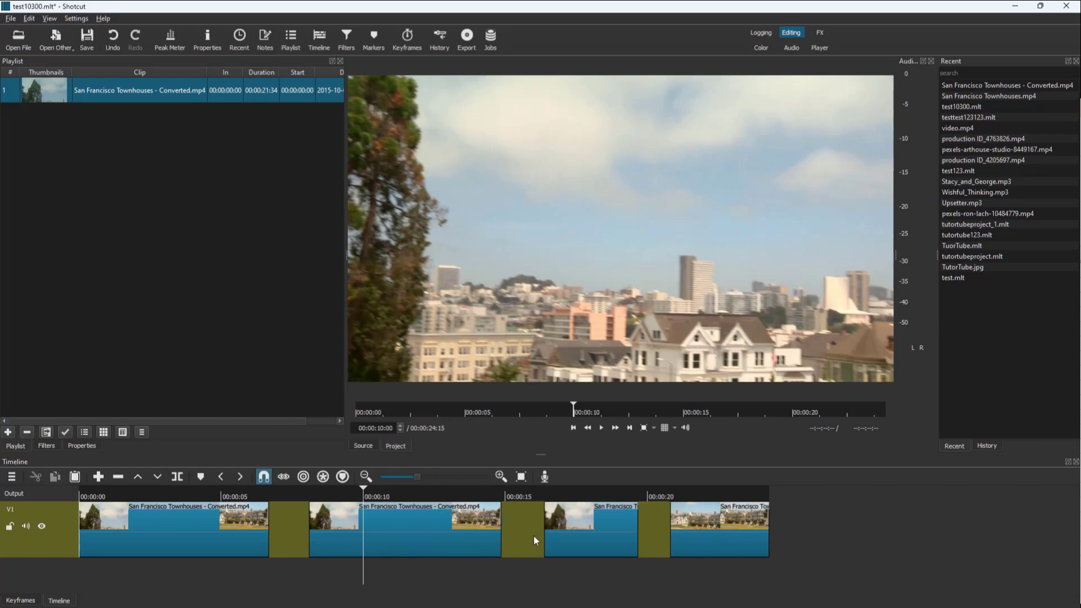
{"action": "key", "text": "ctrl+z"}
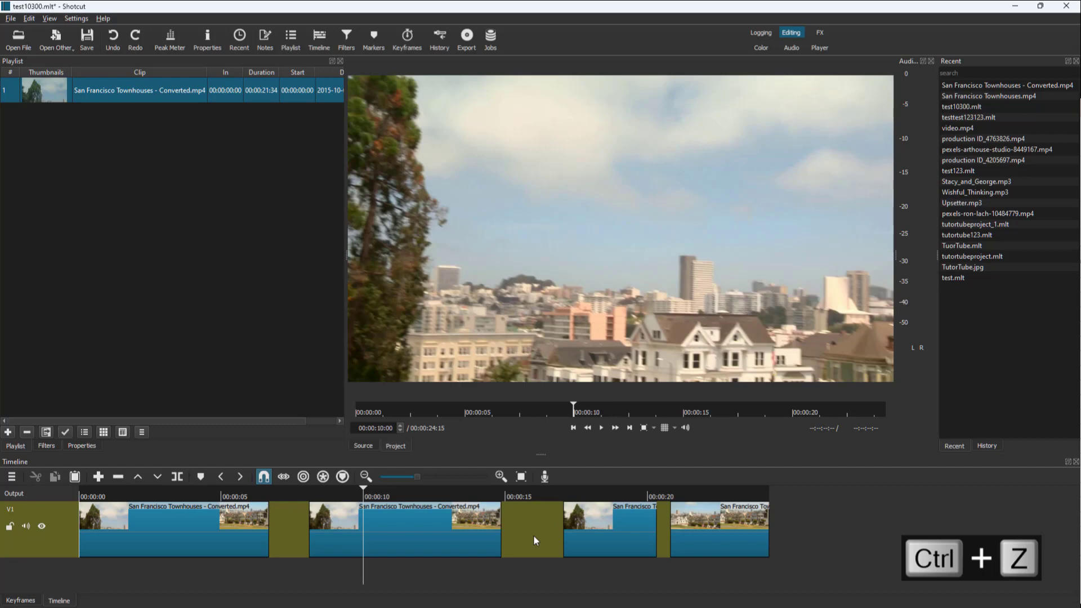
{"action": "key", "text": "ctrl+z"}
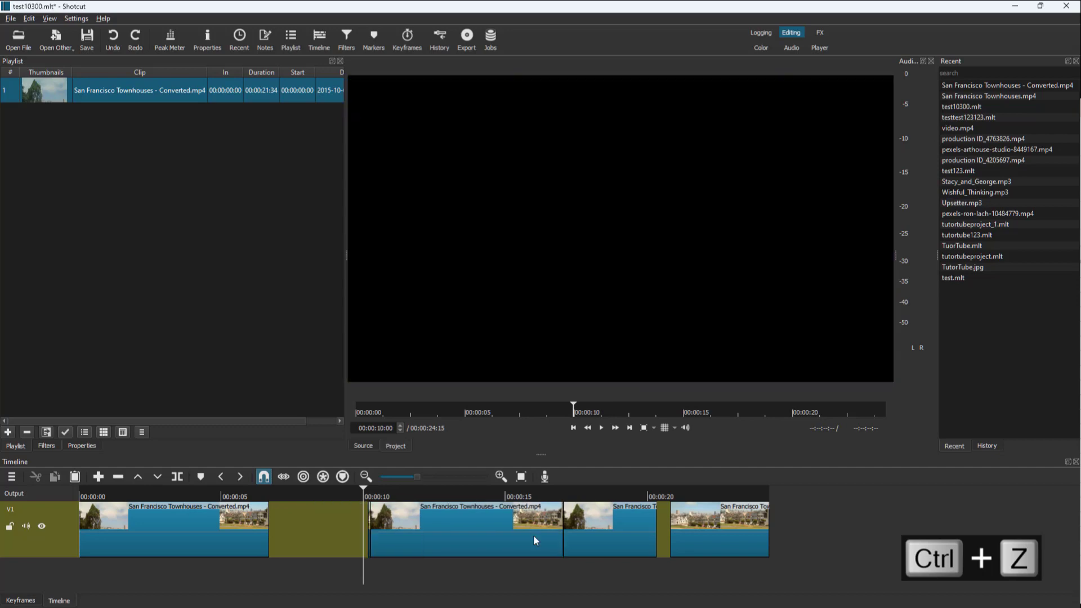
{"action": "key", "text": "ctrl+z"}
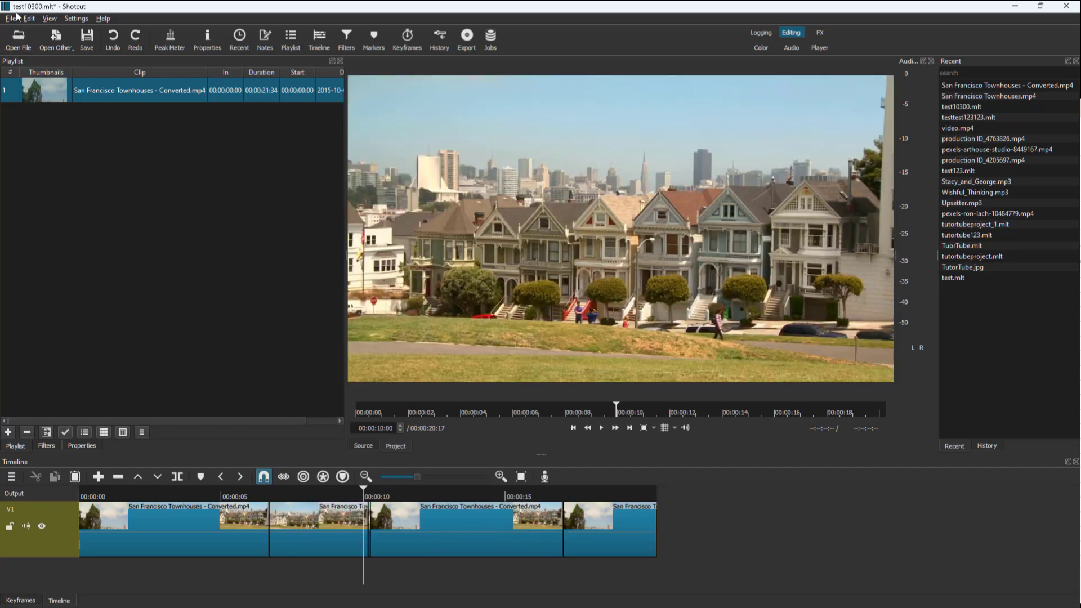
Step: Undo 'Insert into track' from the Edit menu, then redo 'Move timeline clip' to reopen the gaps
{"action": "left_click", "coordinate": [30, 18]}
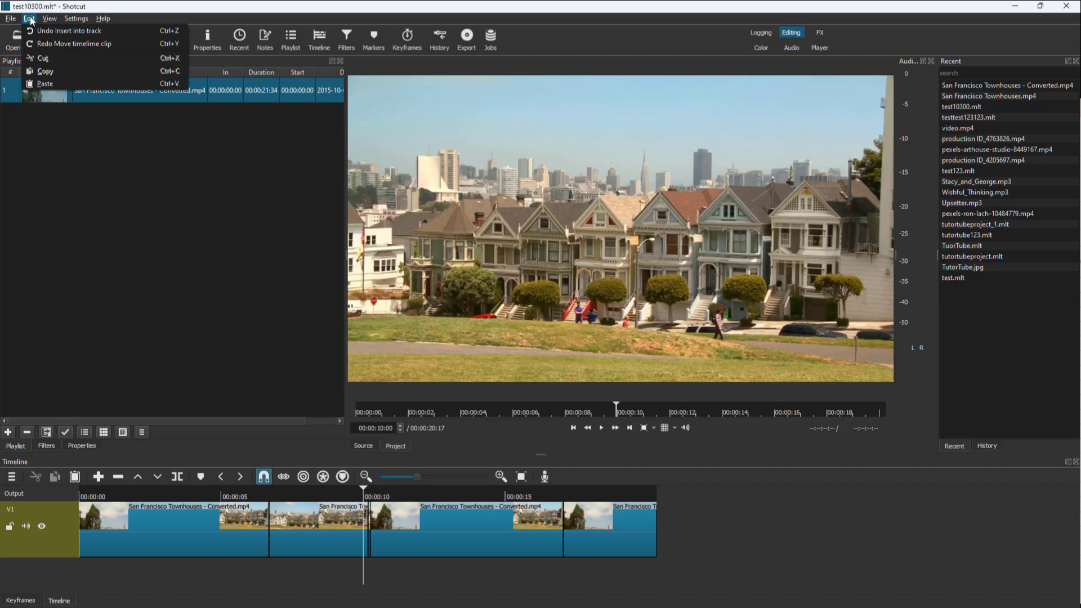
{"action": "mouse_move", "coordinate": [68, 31]}
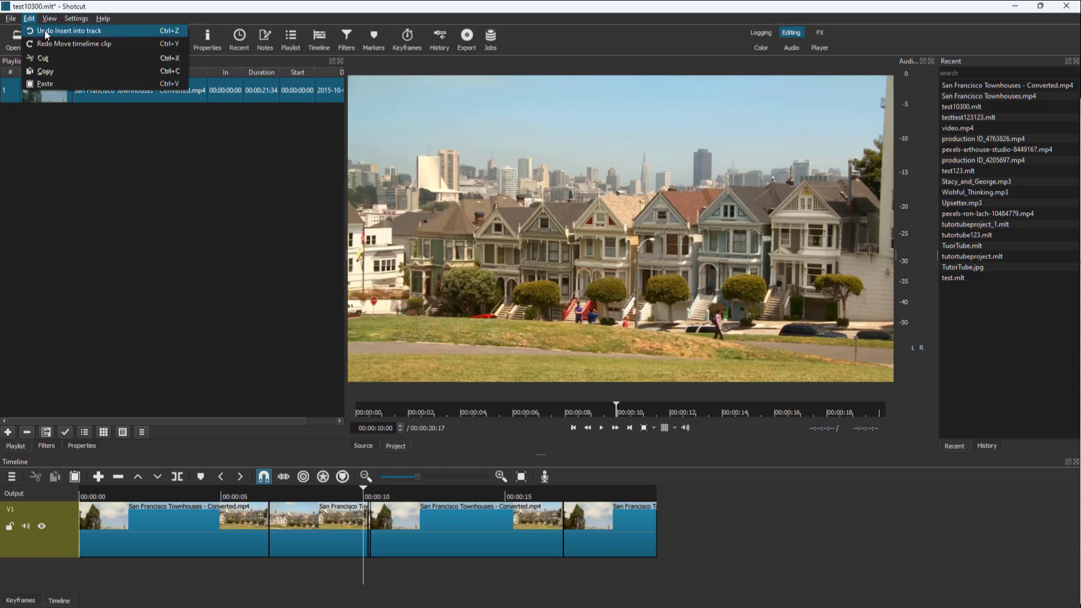
{"action": "left_click", "coordinate": [68, 31]}
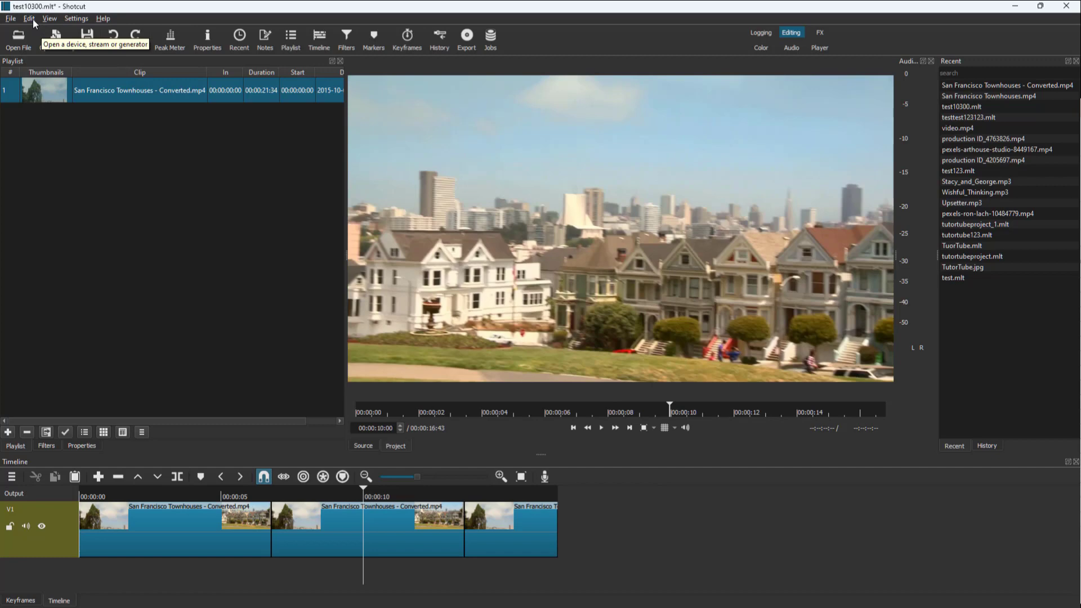
{"action": "left_click", "coordinate": [28, 18]}
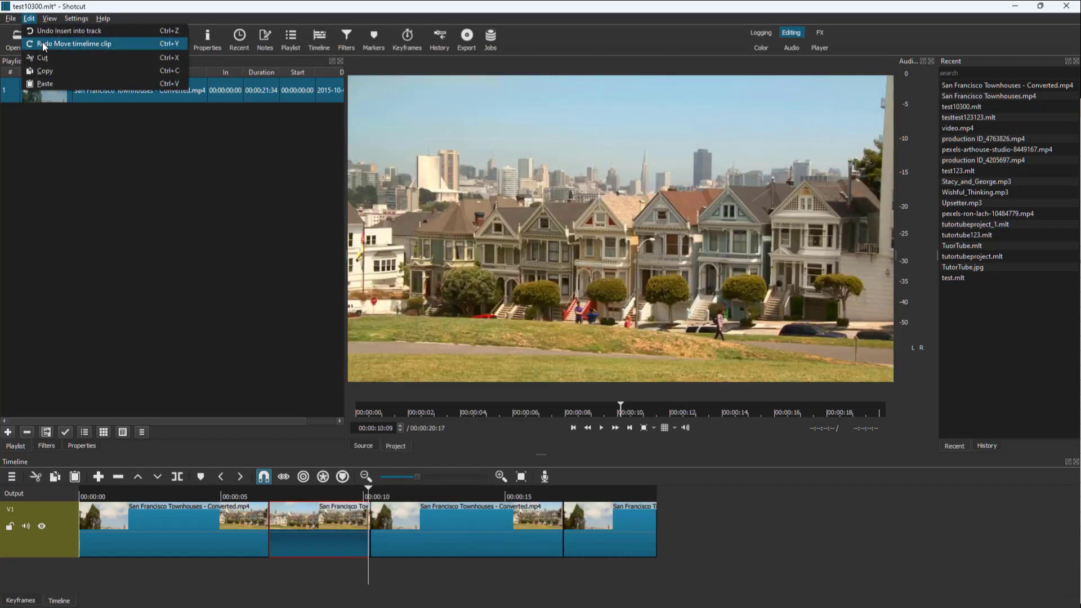
{"action": "left_click", "coordinate": [75, 44]}
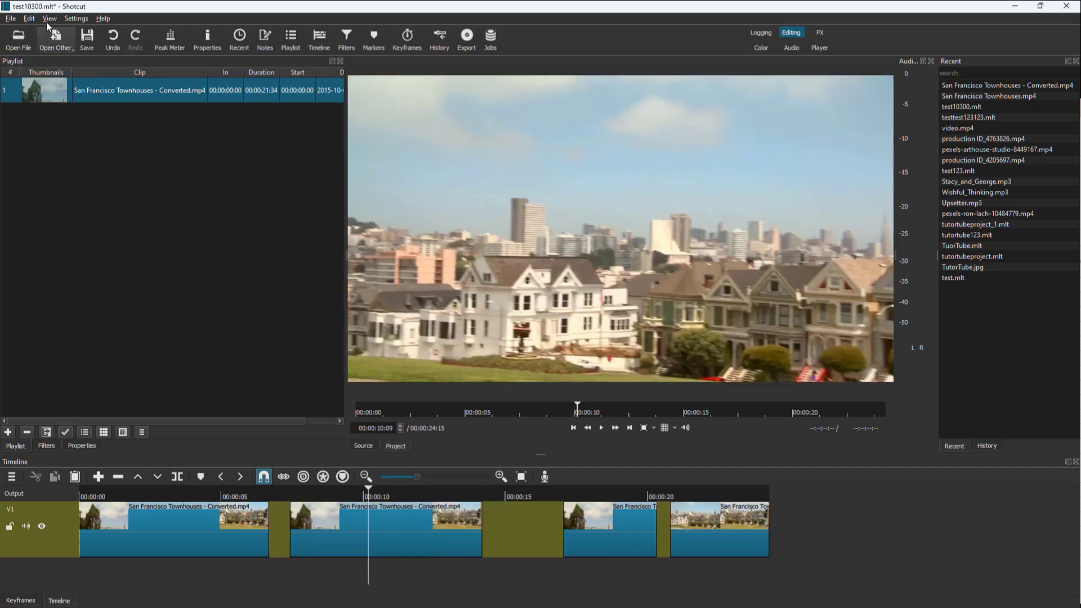
{"action": "left_click", "coordinate": [29, 18]}
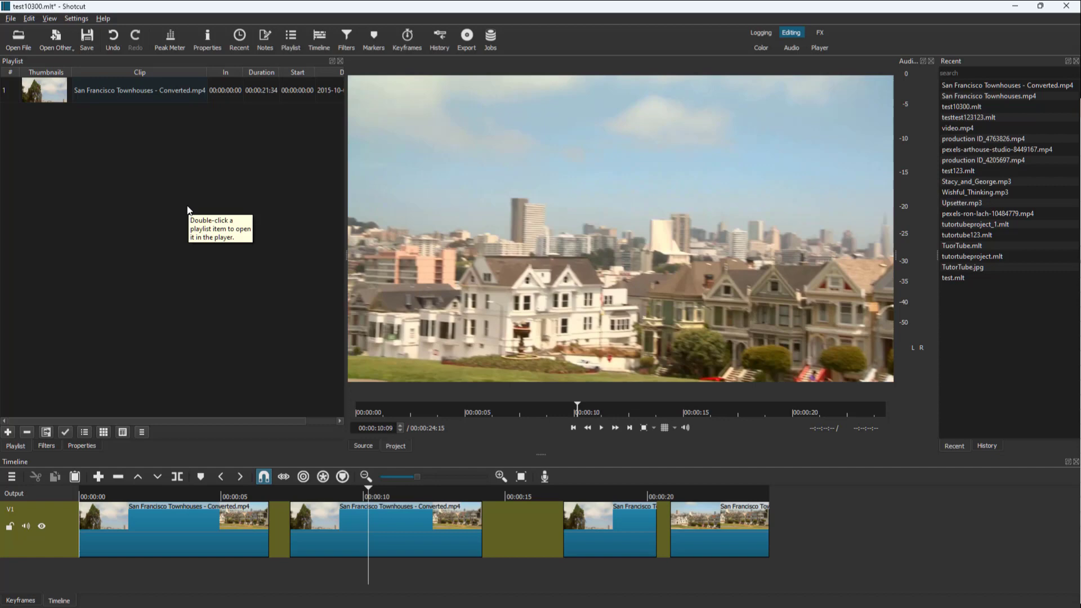
{"action": "mouse_move", "coordinate": [497, 191]}
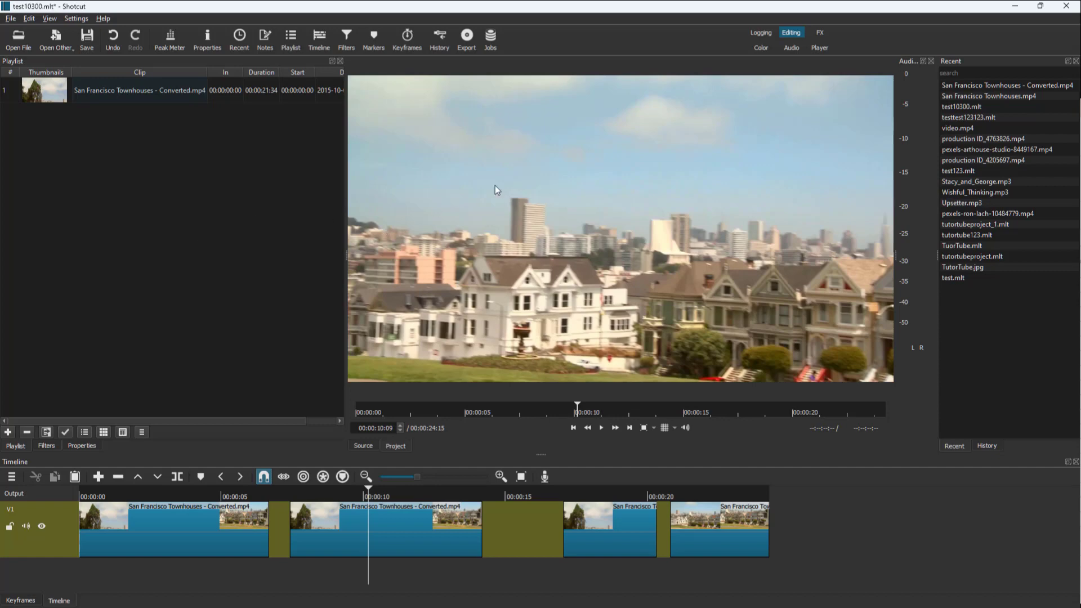
{"action": "mouse_move", "coordinate": [978, 453]}
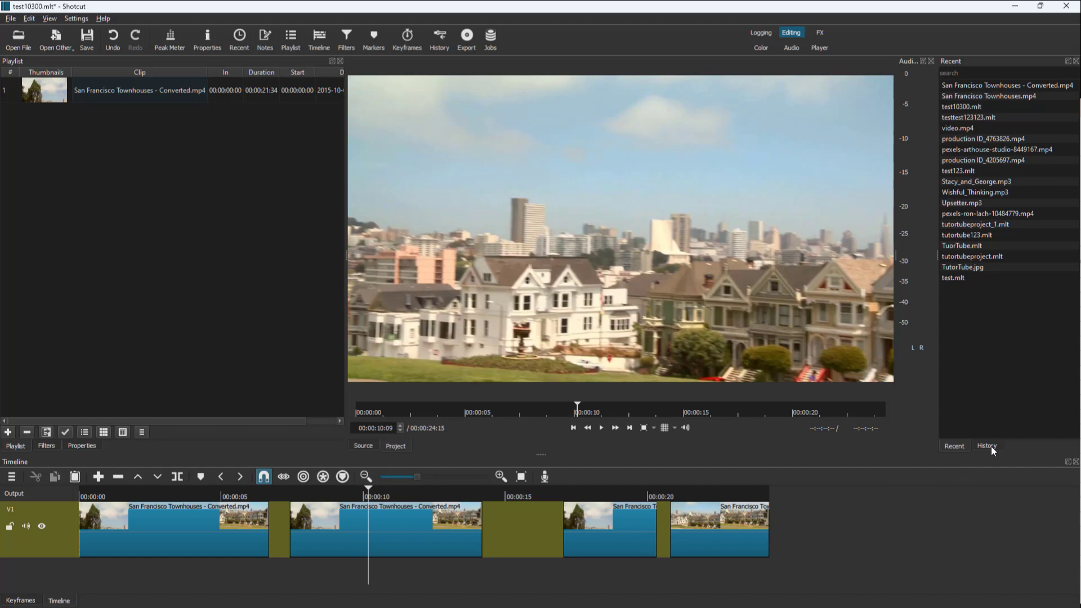
Step: Show the History panel of past edits from the View menu beside the preview
{"action": "left_click", "coordinate": [987, 446]}
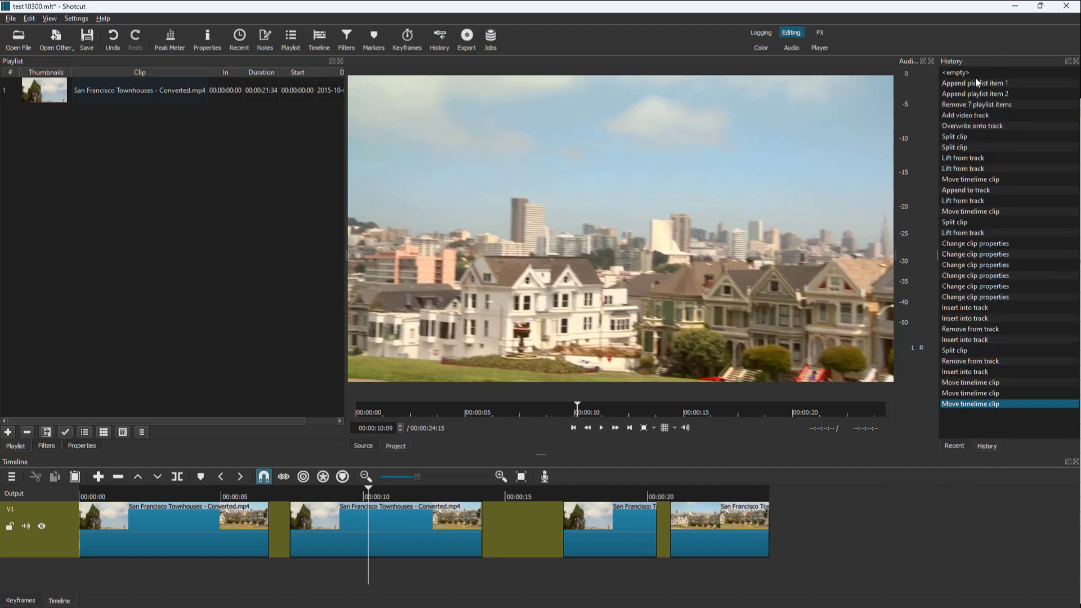
{"action": "mouse_move", "coordinate": [961, 425]}
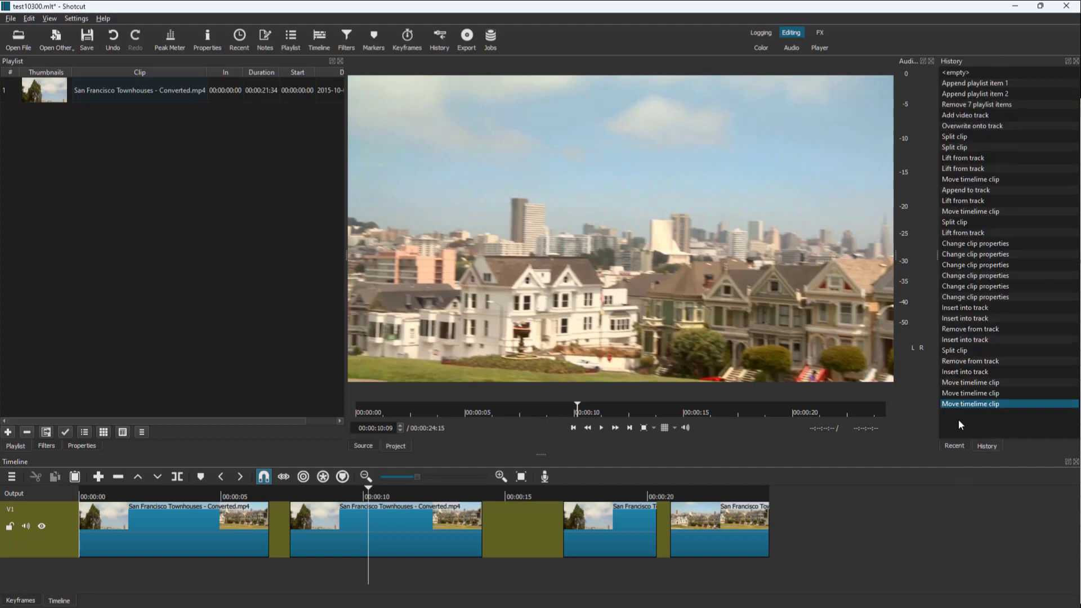
{"action": "mouse_move", "coordinate": [585, 245]}
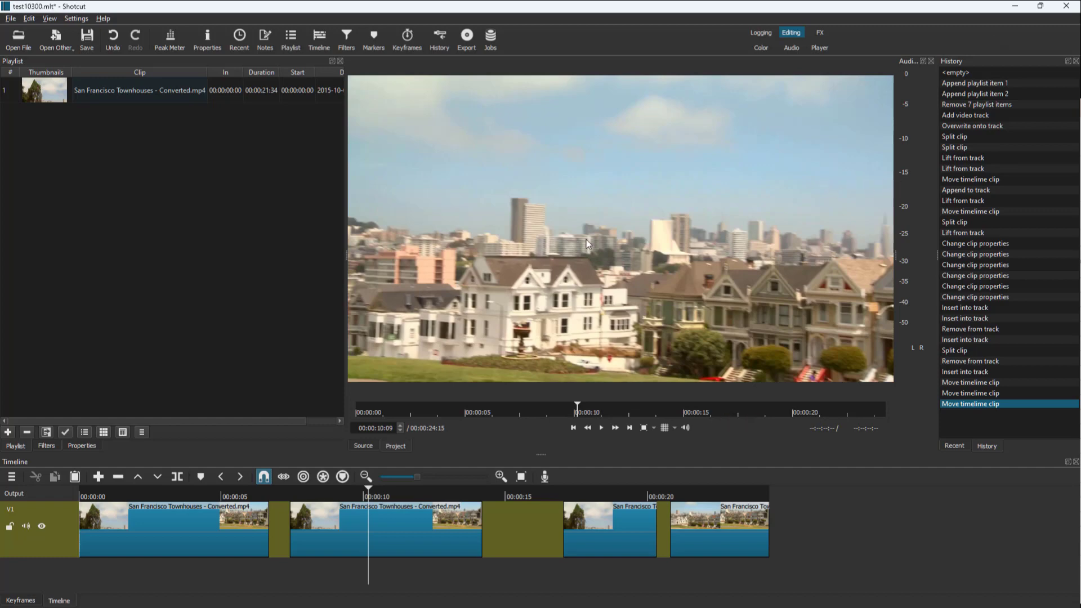
{"action": "mouse_move", "coordinate": [860, 311]}
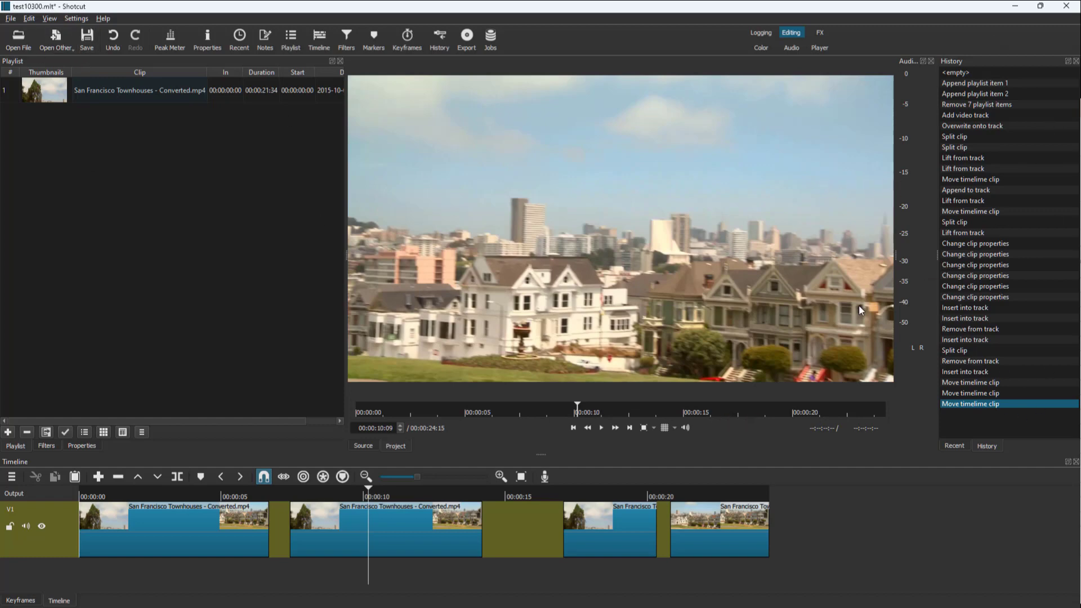
{"action": "left_click", "coordinate": [48, 18]}
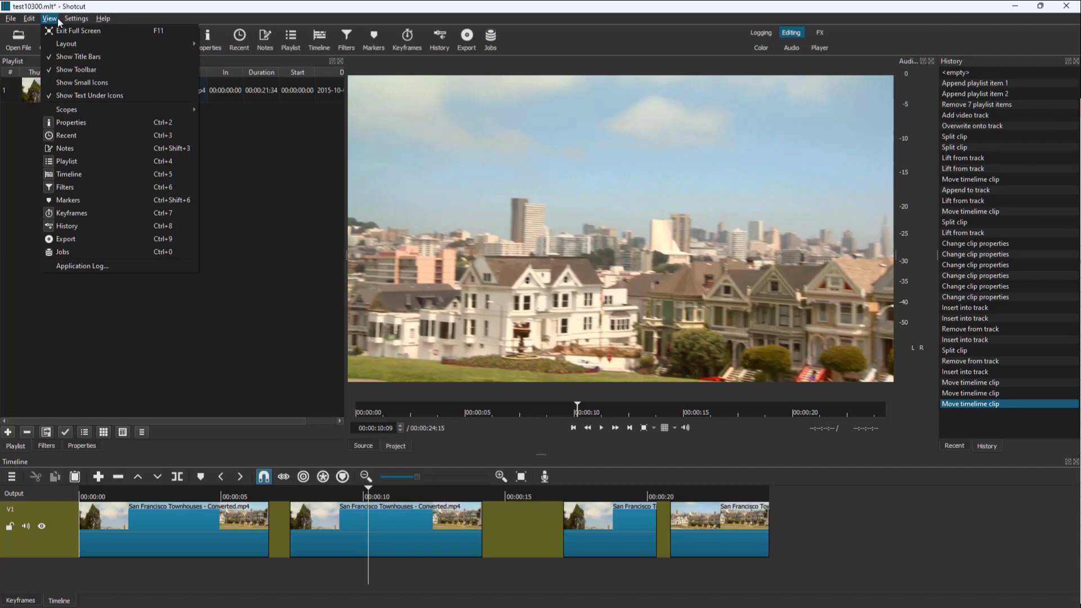
{"action": "mouse_move", "coordinate": [65, 239]}
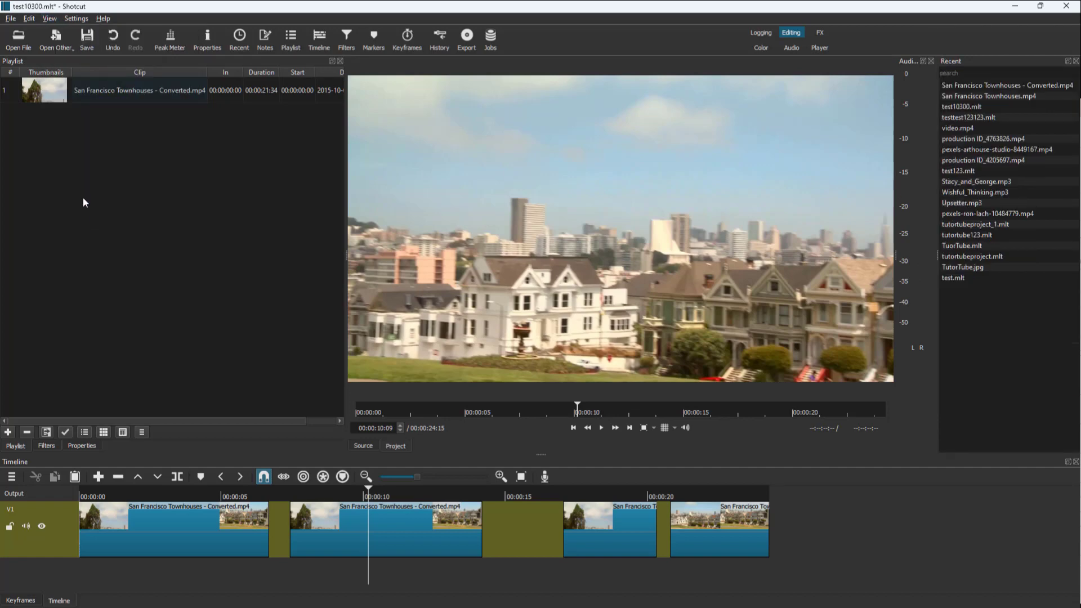
{"action": "left_click", "coordinate": [76, 18]}
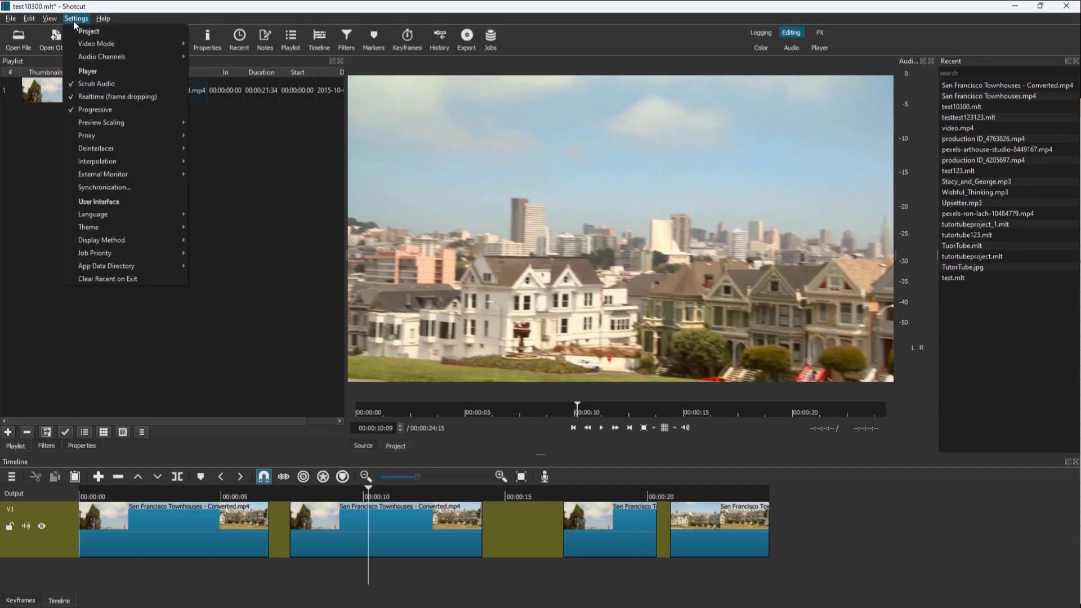
{"action": "left_click", "coordinate": [48, 19]}
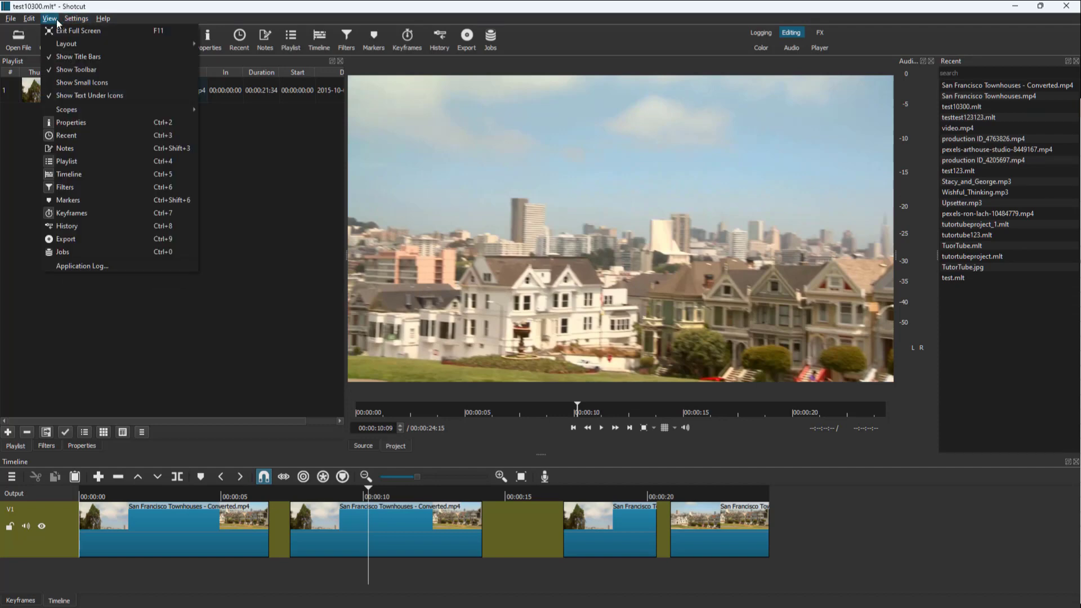
{"action": "left_click", "coordinate": [75, 19]}
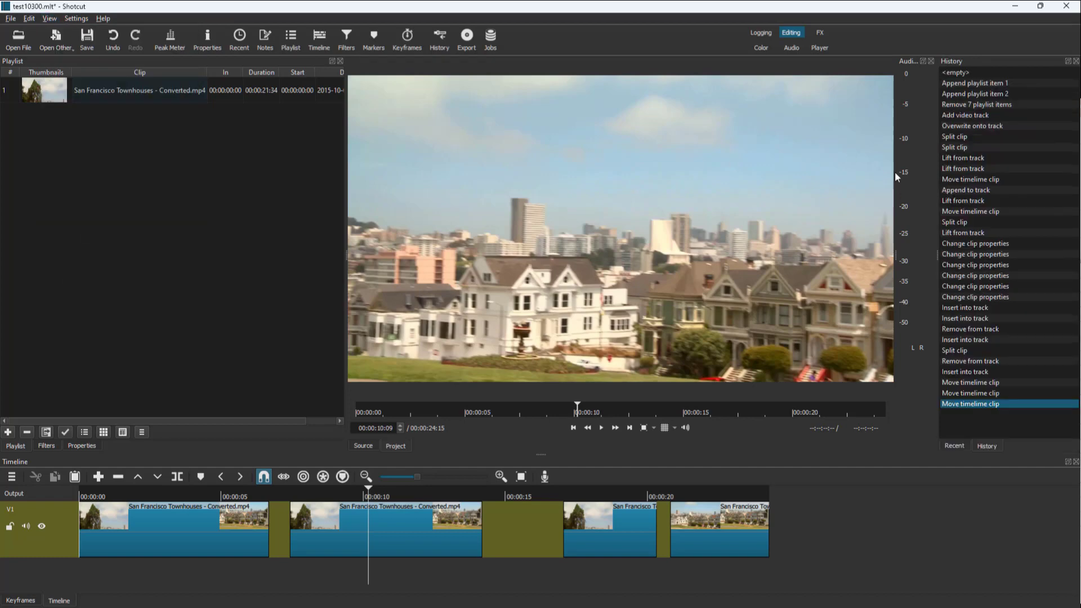
{"action": "mouse_move", "coordinate": [988, 113]}
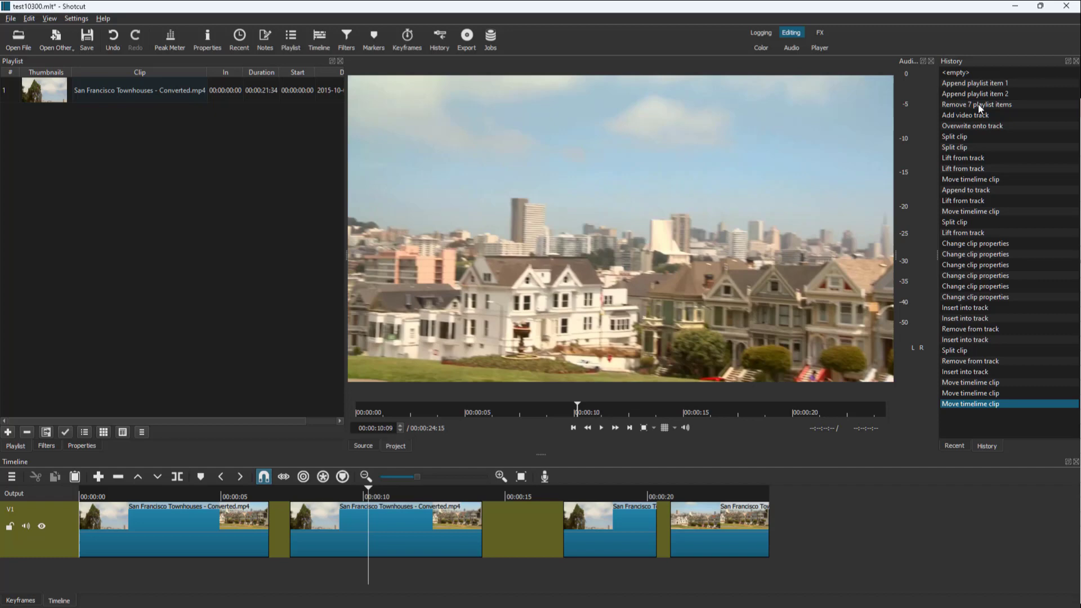
{"action": "mouse_move", "coordinate": [969, 426]}
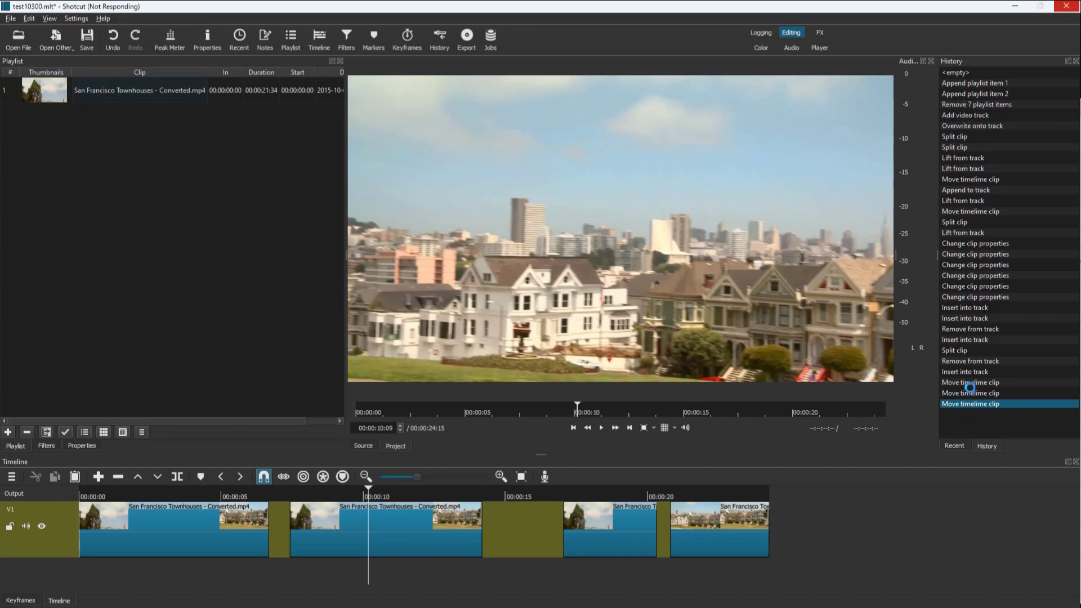
Step: Jump to earlier History entries, then back to the last 'Move timeline clip' state
{"action": "left_click", "coordinate": [975, 286]}
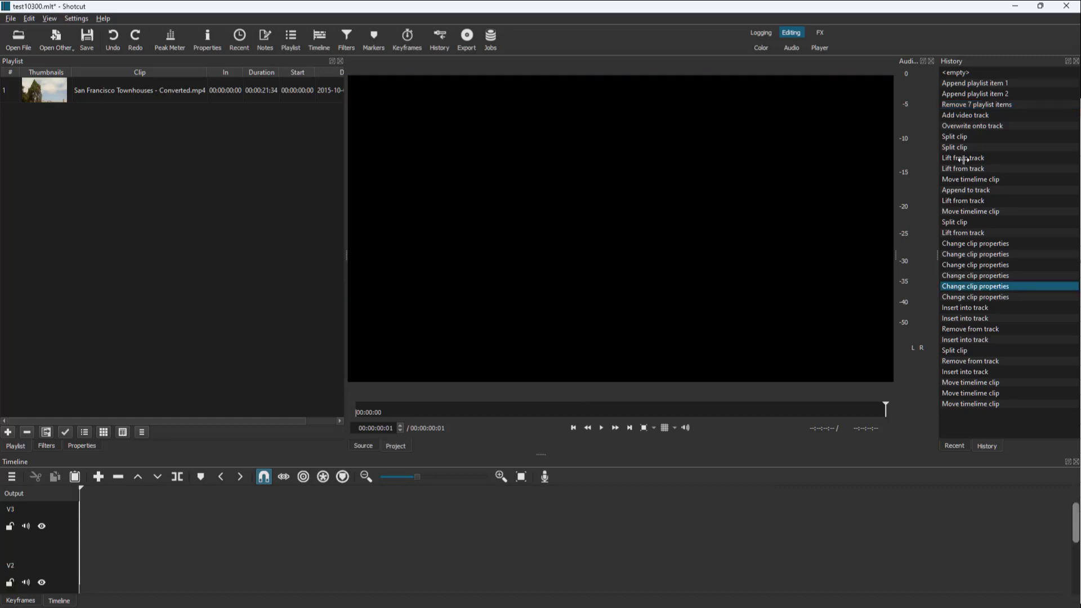
{"action": "left_click", "coordinate": [971, 382]}
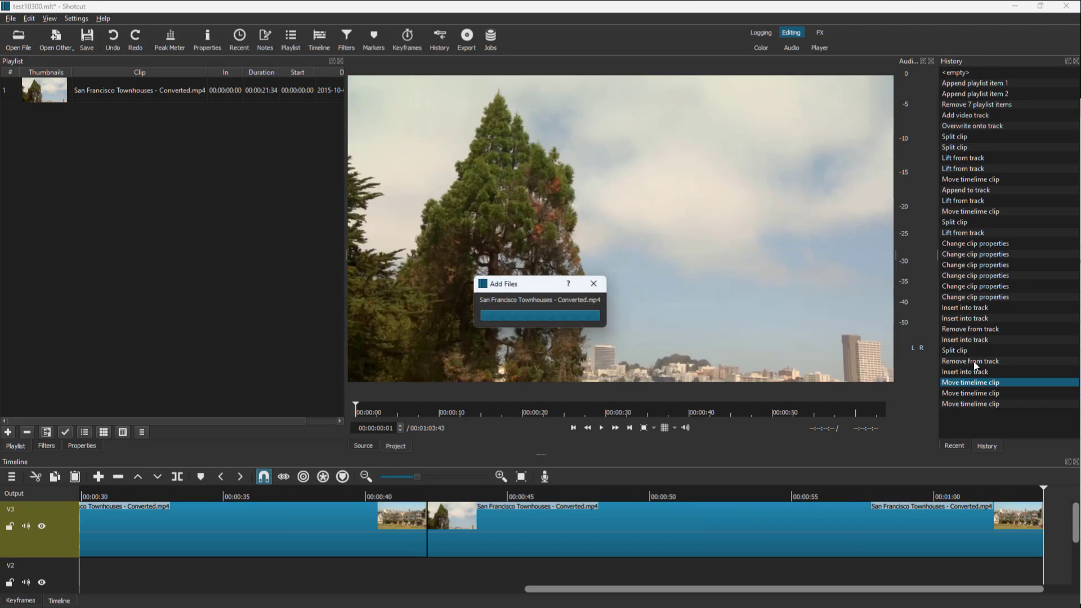
{"action": "mouse_move", "coordinate": [970, 287]}
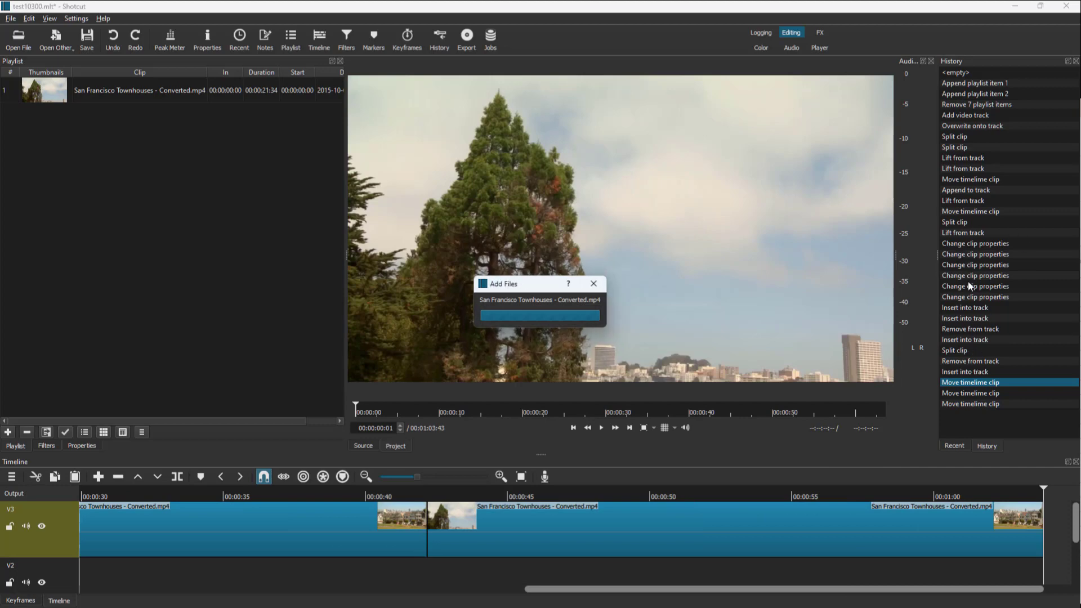
{"action": "mouse_move", "coordinate": [993, 280]}
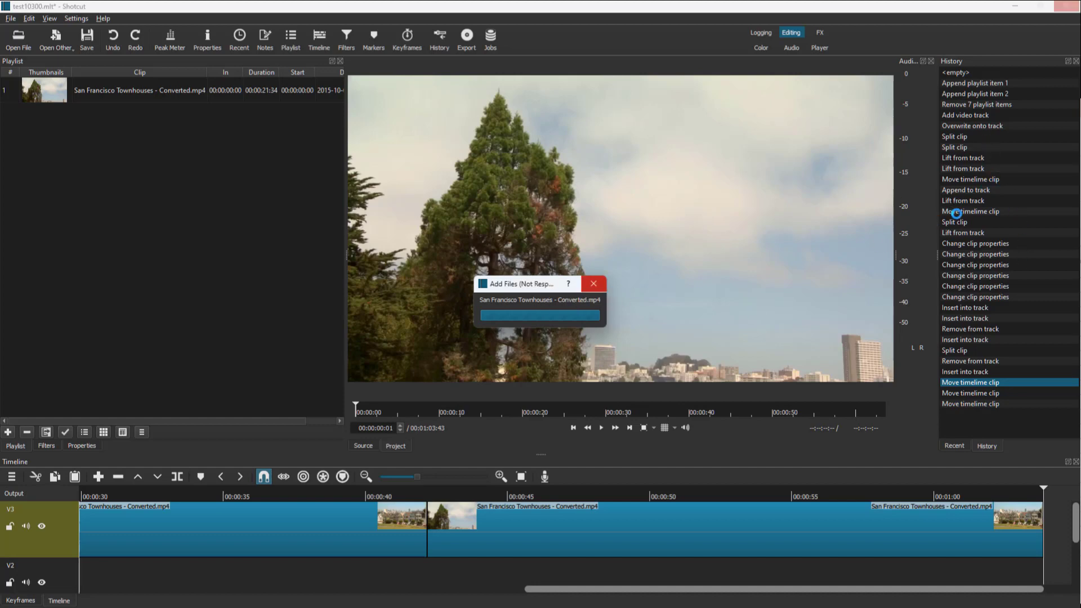
{"action": "left_click", "coordinate": [591, 284]}
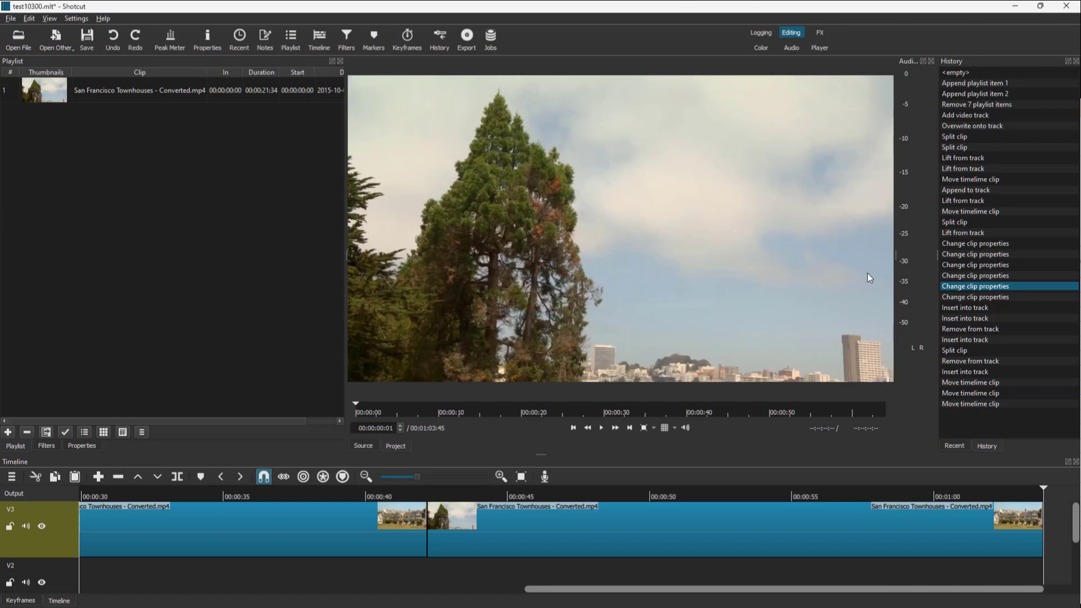
{"action": "mouse_move", "coordinate": [969, 328]}
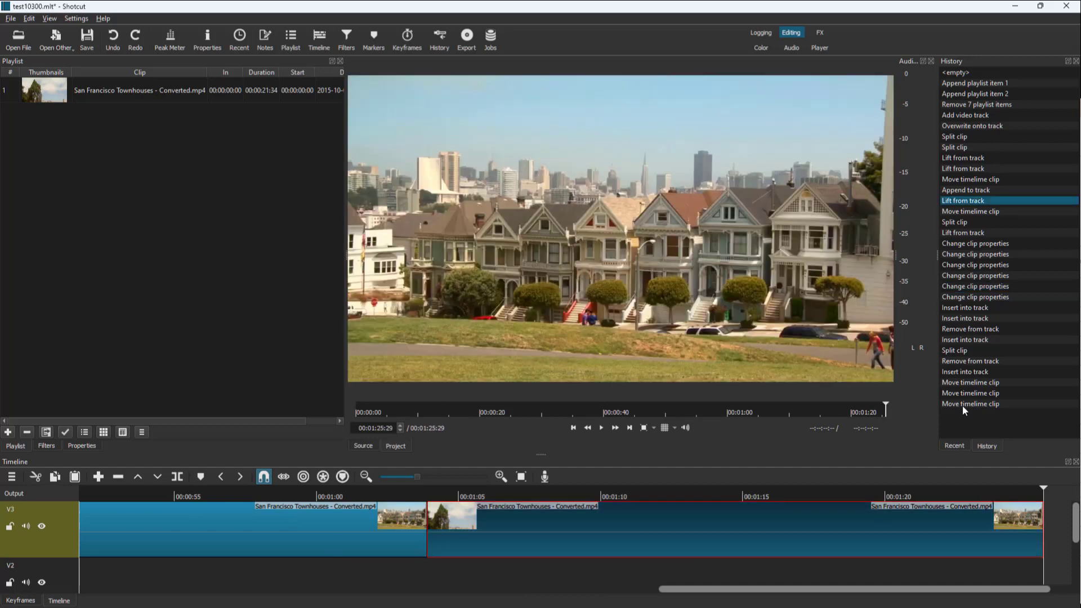
{"action": "mouse_move", "coordinate": [984, 407]}
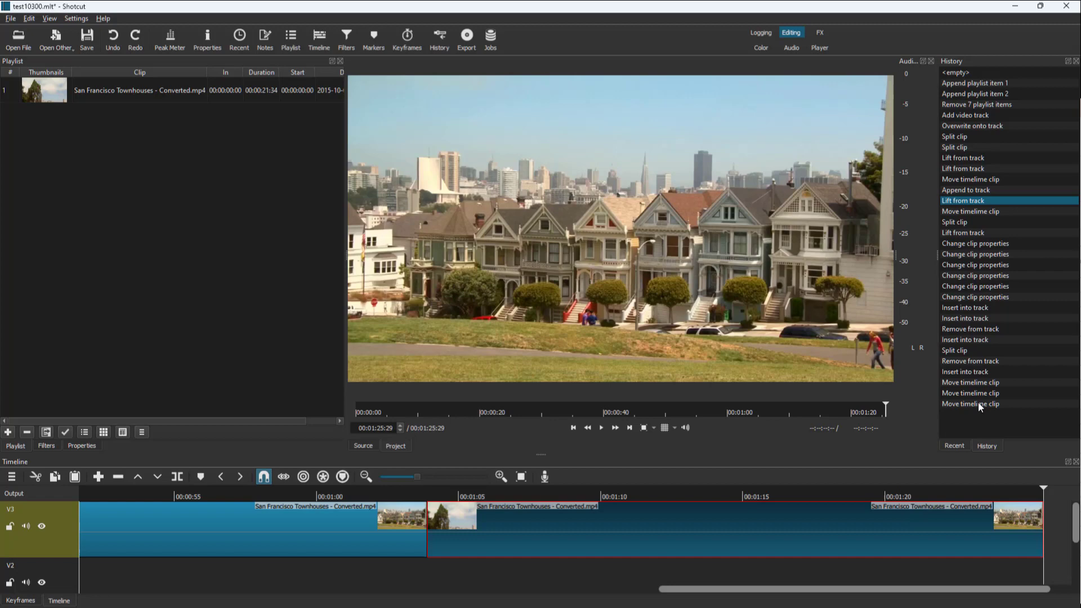
{"action": "mouse_move", "coordinate": [1061, 438]}
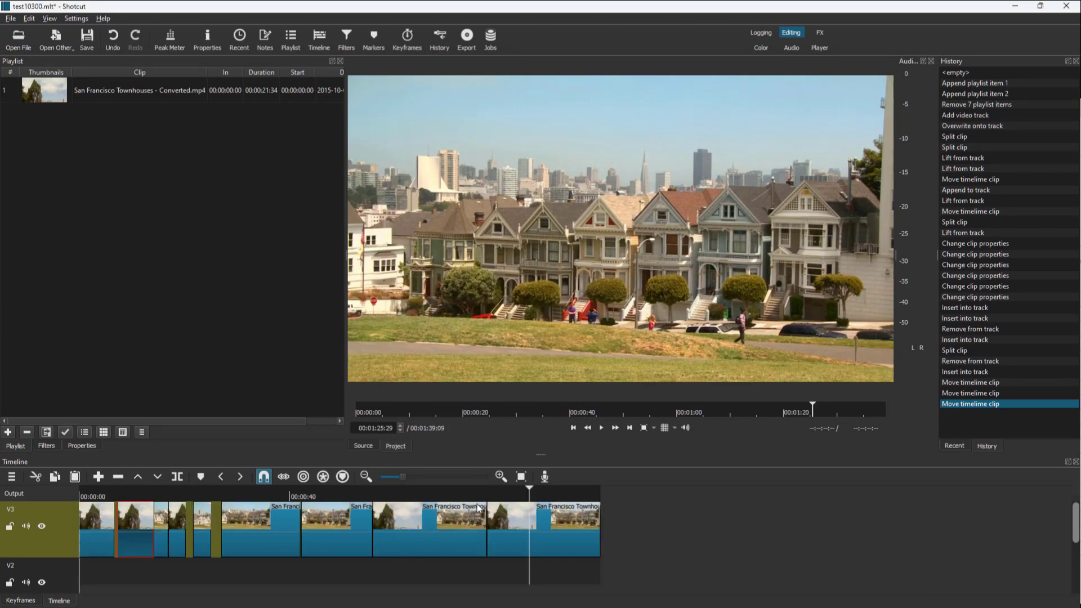
{"action": "left_click", "coordinate": [600, 497]}
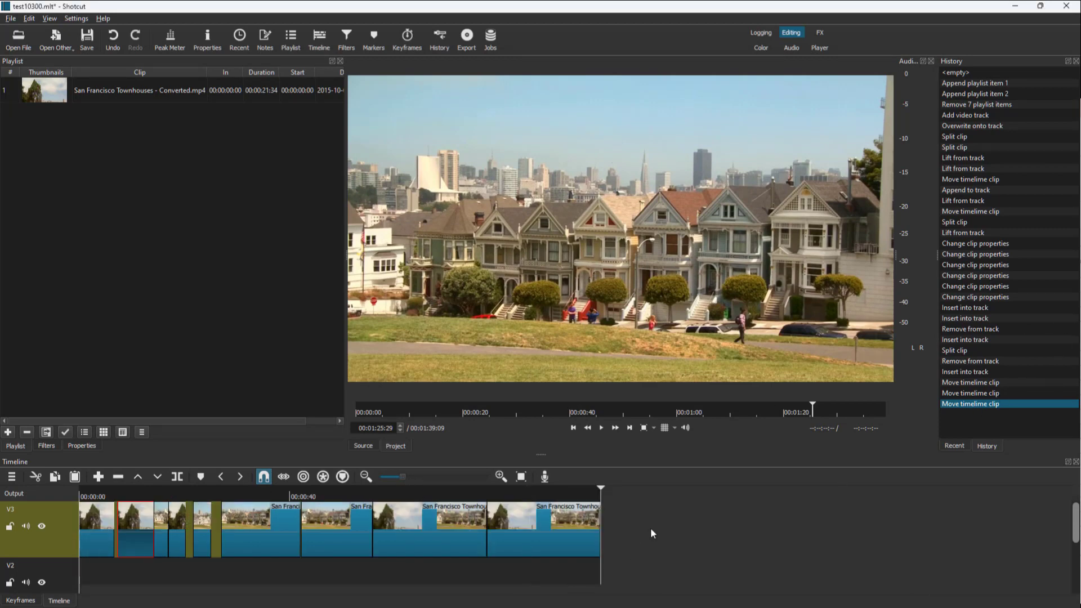
Step: Undo two clip moves, redo one, then undo again leaving a rearranged townhouse clip sequence
{"action": "key", "text": "ctrl+z"}
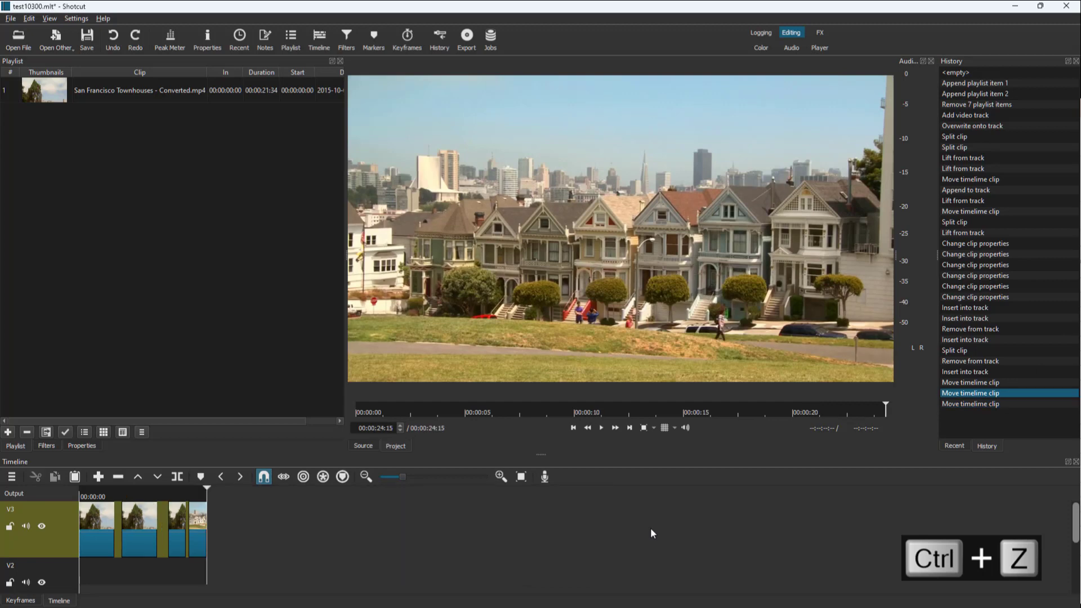
{"action": "key", "text": "ctrl+z"}
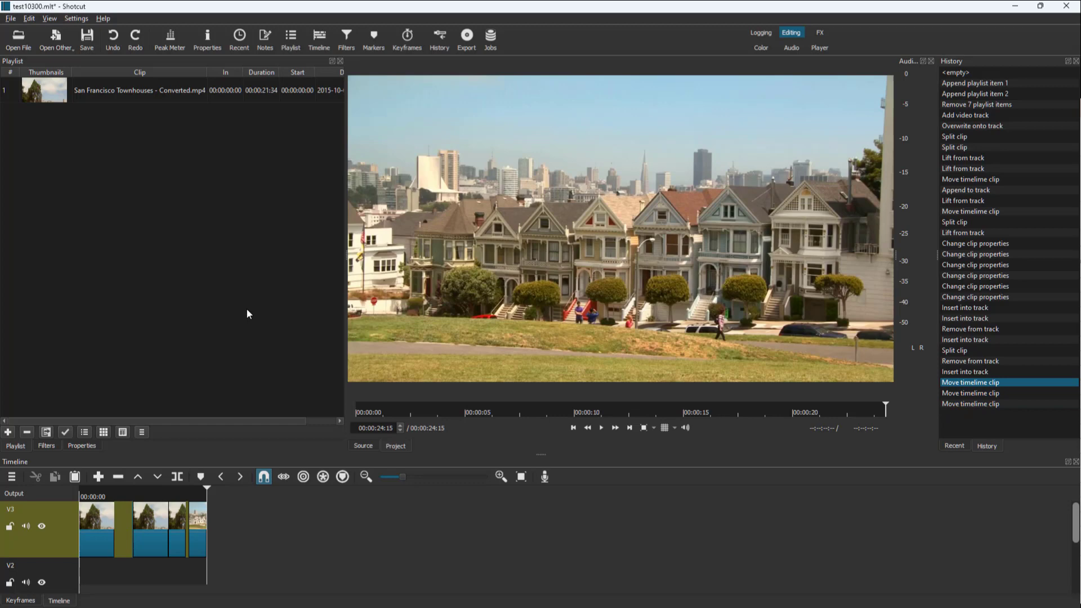
{"action": "left_click", "coordinate": [30, 18]}
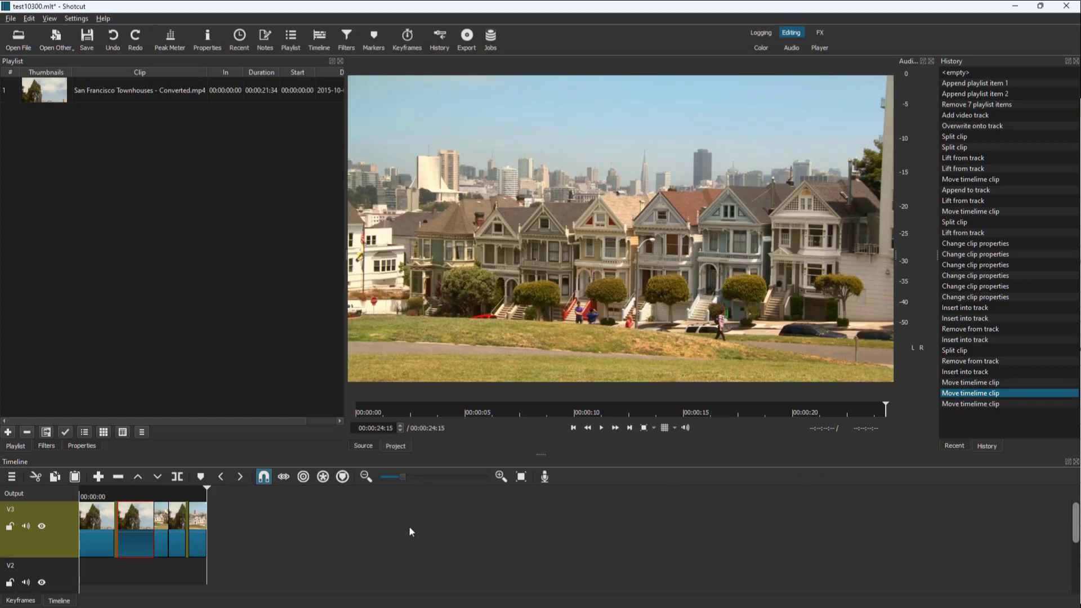
{"action": "key", "text": "ctrl+z"}
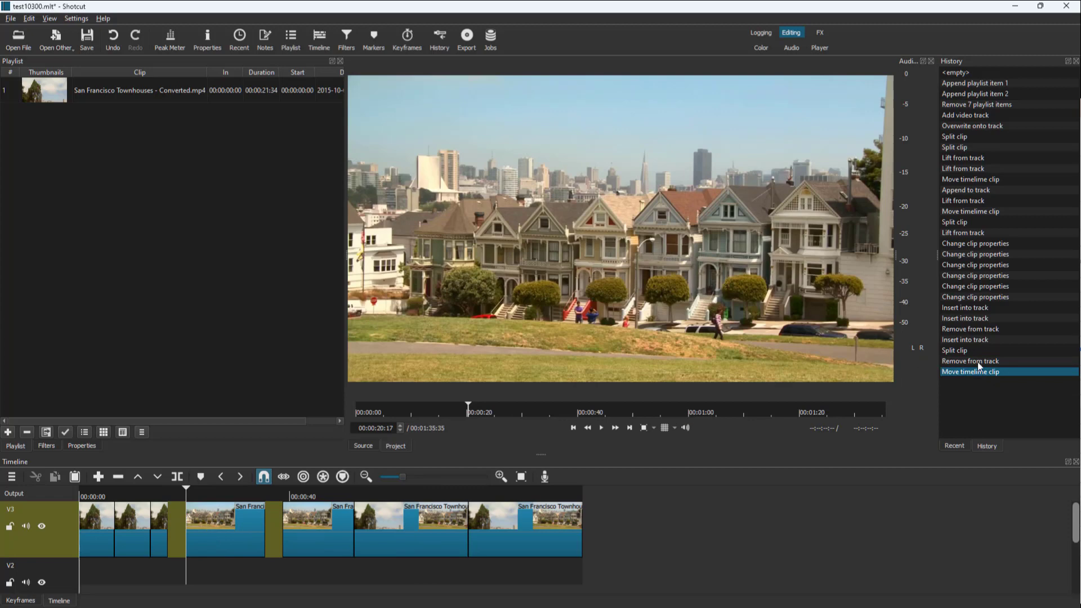
{"action": "mouse_move", "coordinate": [952, 456]}
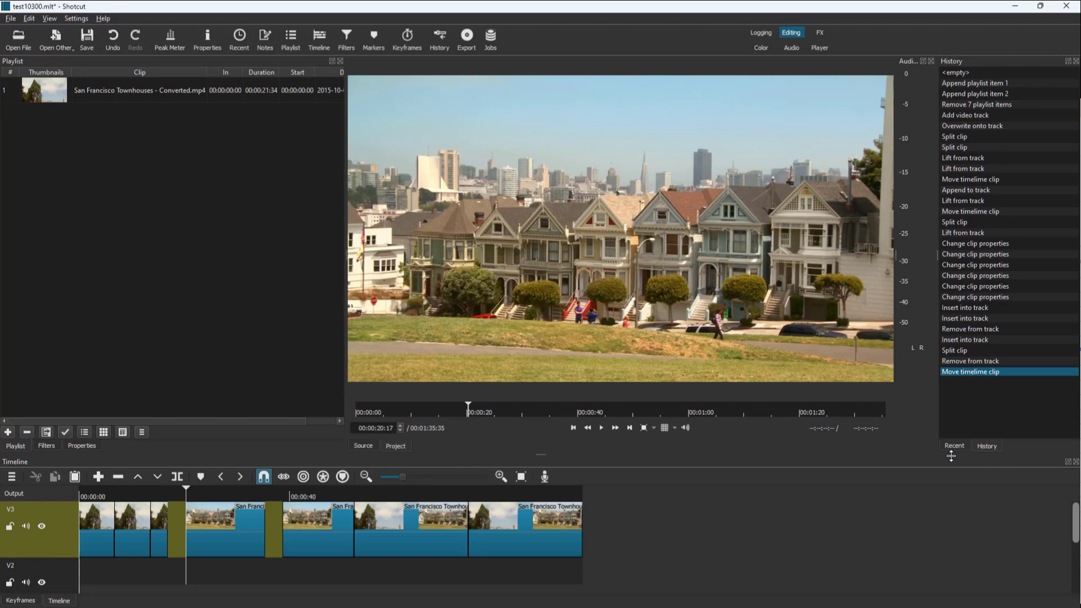
{"action": "mouse_move", "coordinate": [966, 389]}
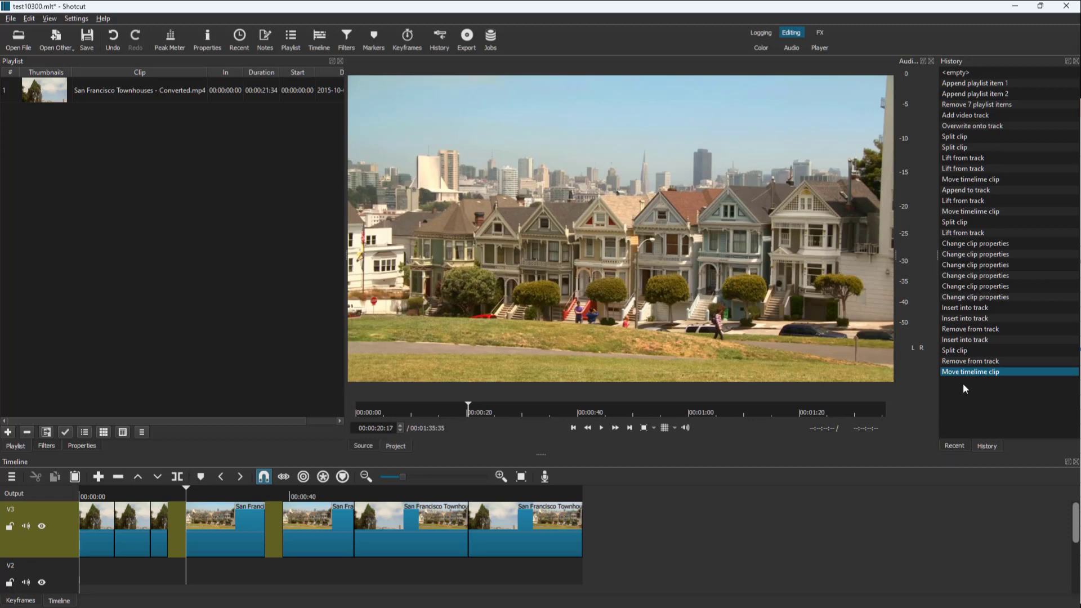